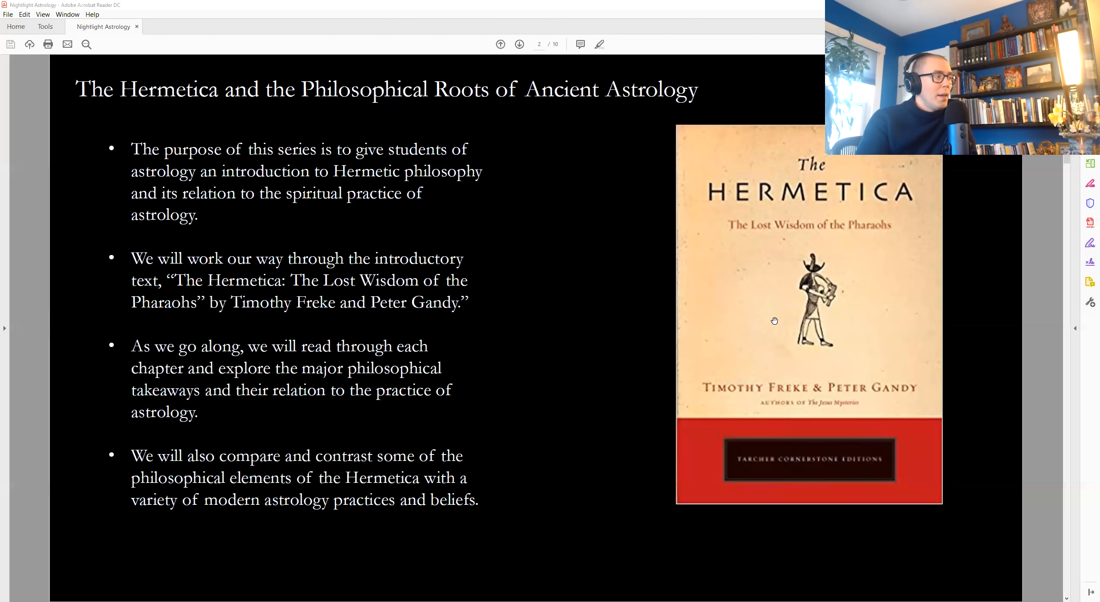
{"action": "mouse_move", "coordinate": [661, 330]}
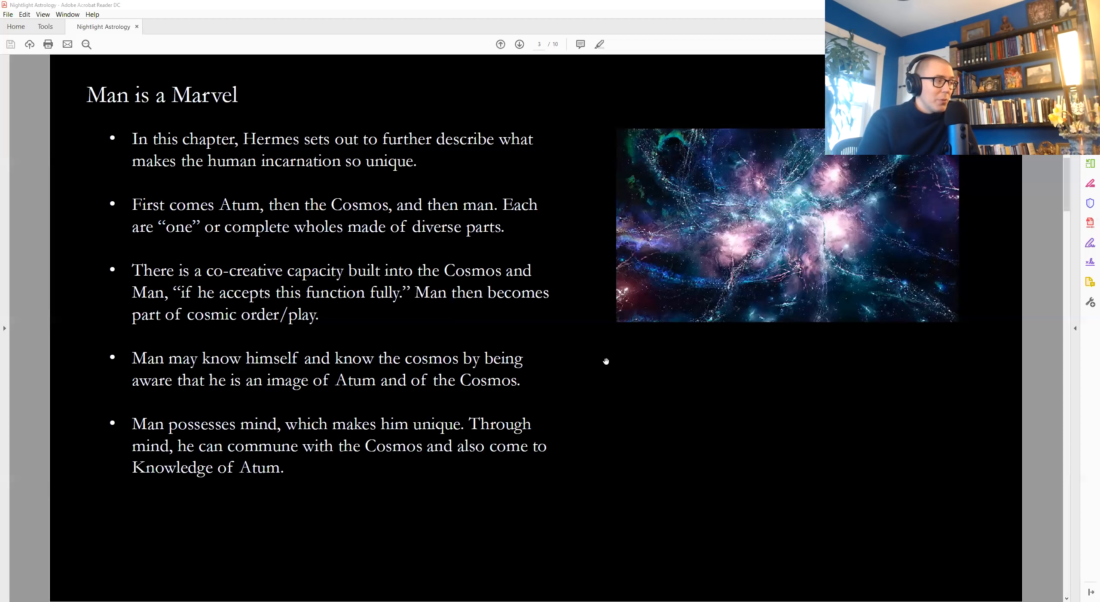
{"action": "left_click", "coordinate": [520, 44]}
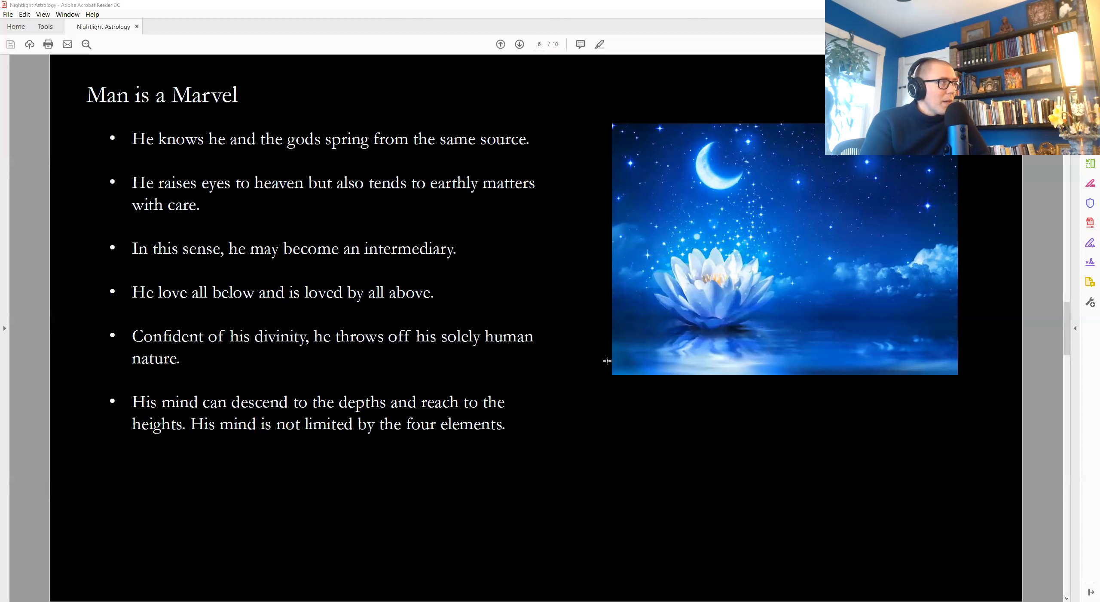
{"action": "mouse_move", "coordinate": [551, 347]}
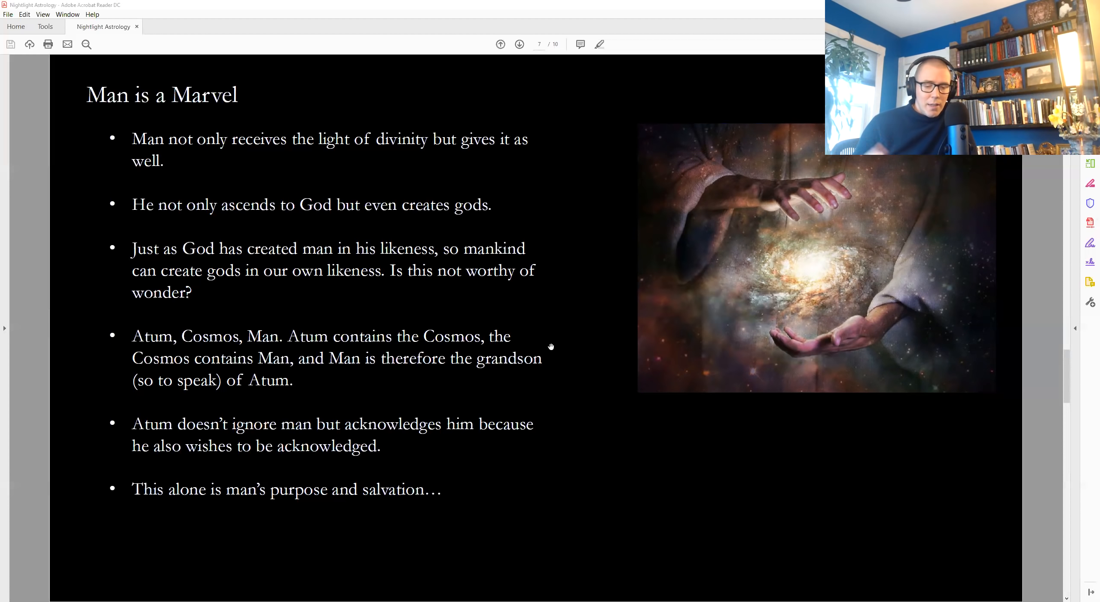
{"action": "mouse_move", "coordinate": [609, 322]}
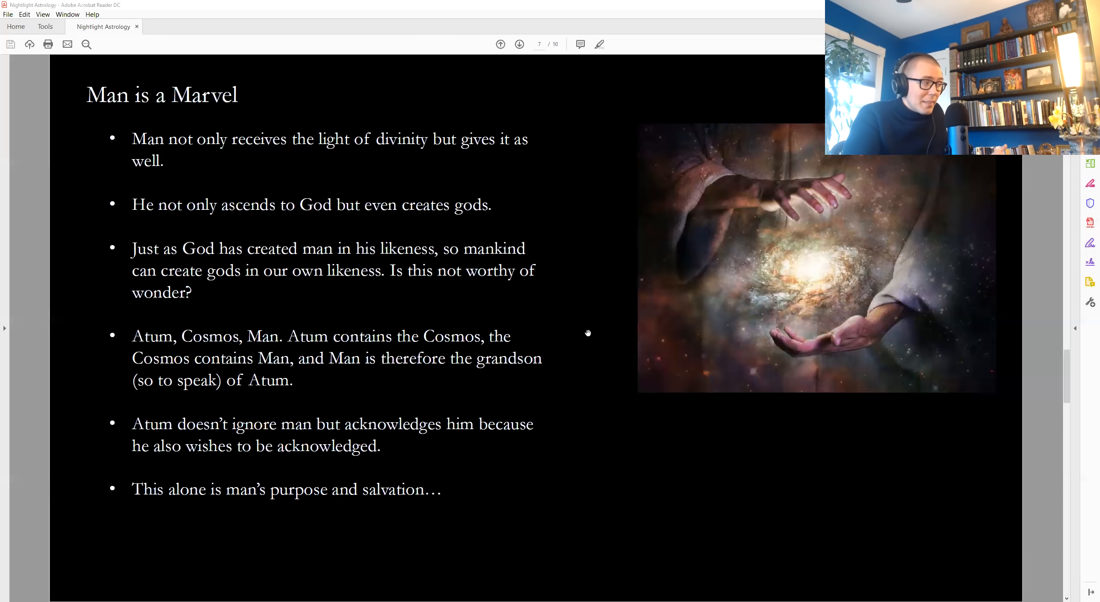
{"action": "mouse_move", "coordinate": [580, 308]}
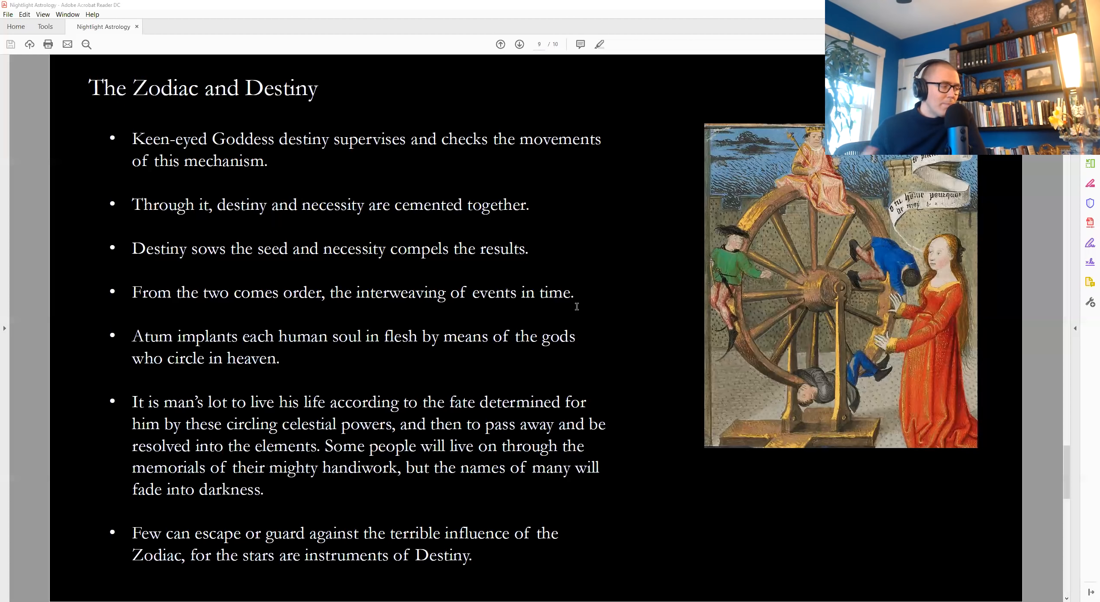
{"action": "mouse_move", "coordinate": [615, 370]}
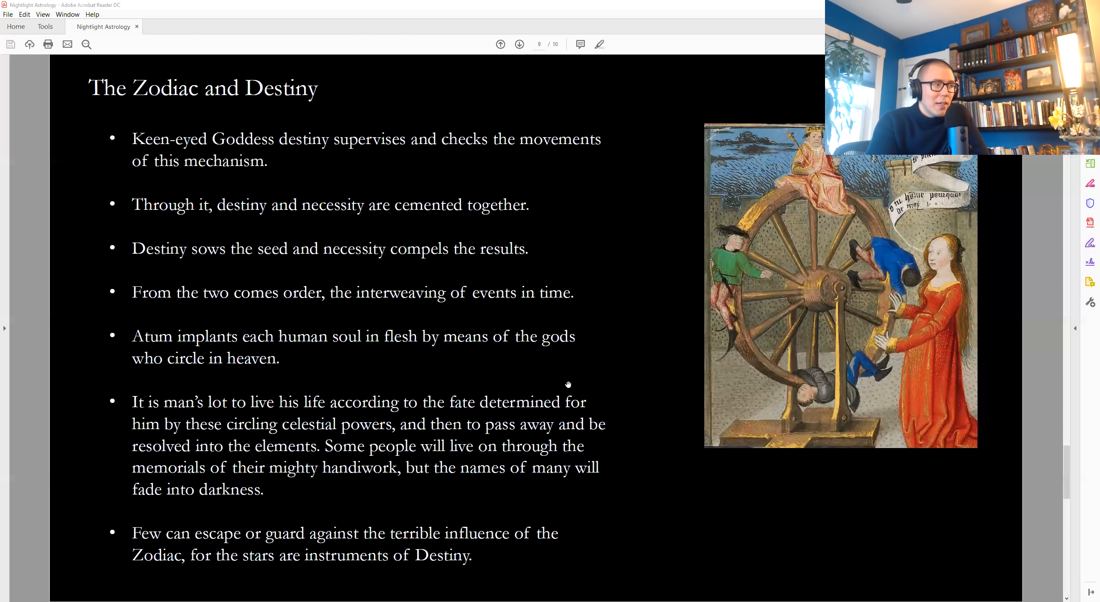
- Advance to page 10, the final 'Zodiac and Destiny' slide on Atum's light
{"action": "left_click", "coordinate": [519, 44]}
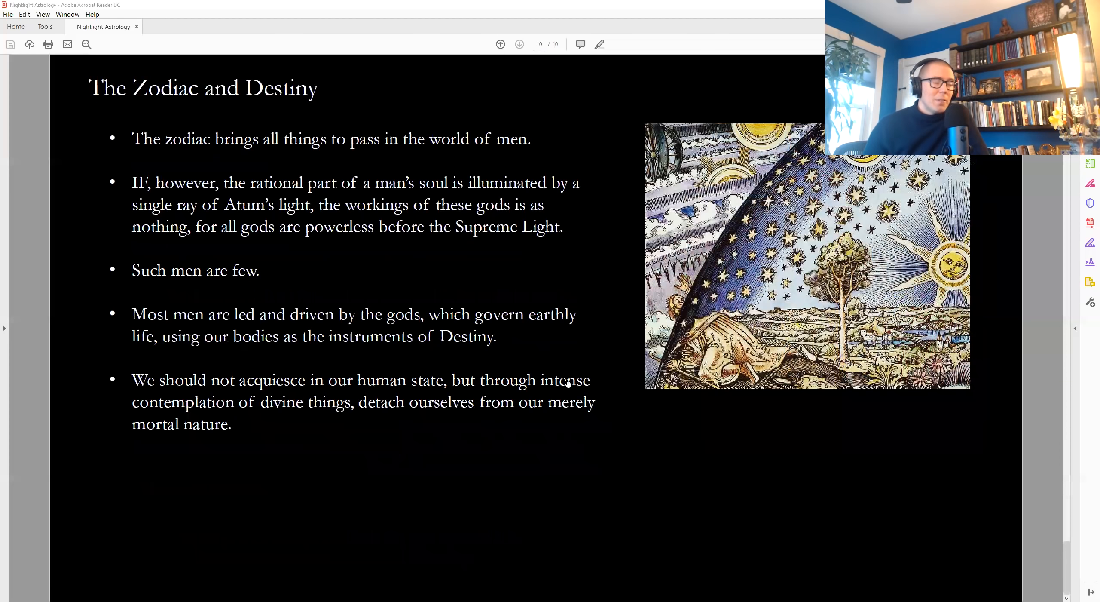